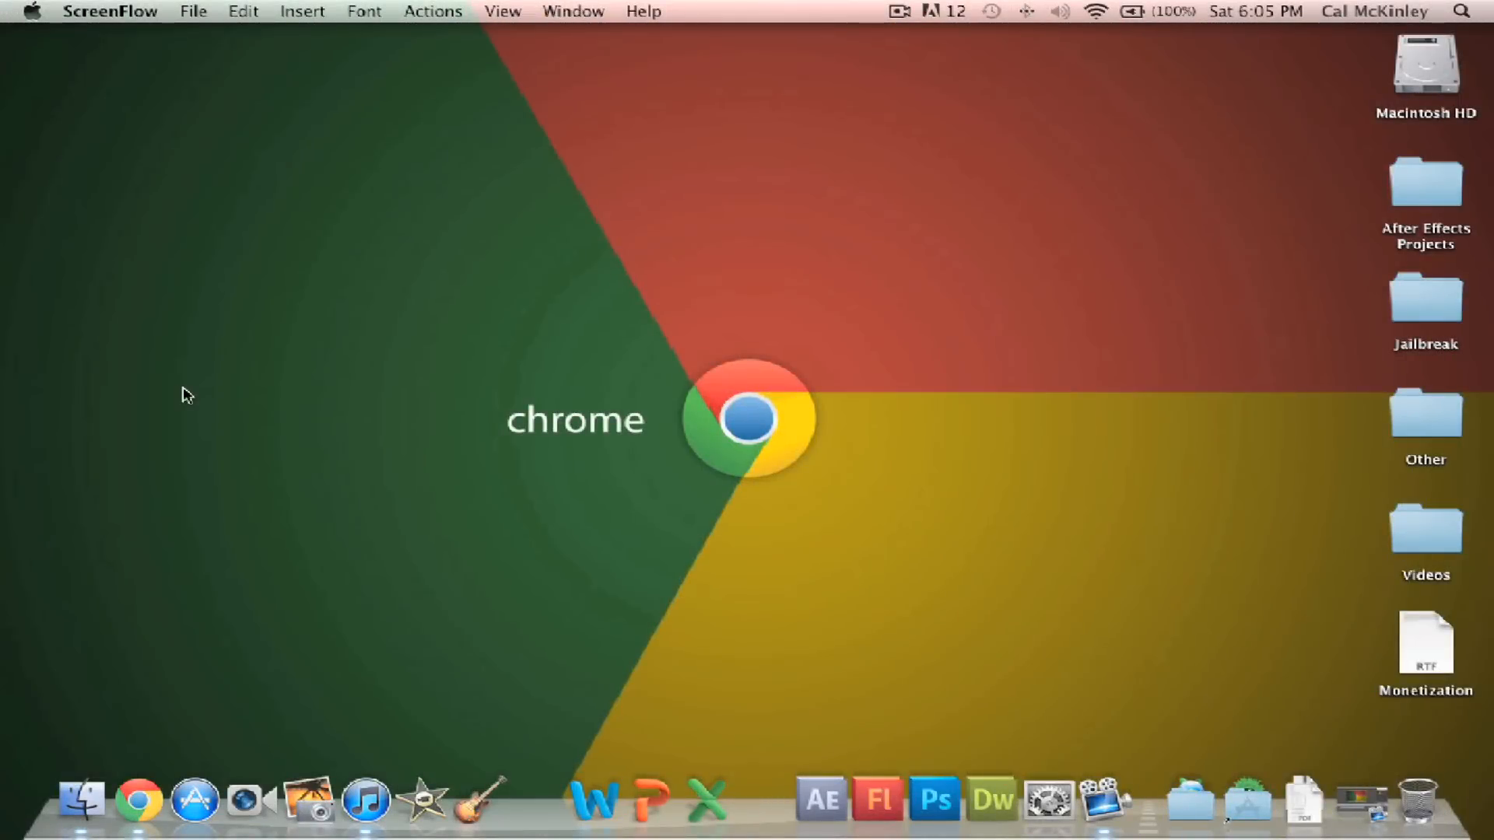
click(137, 809)
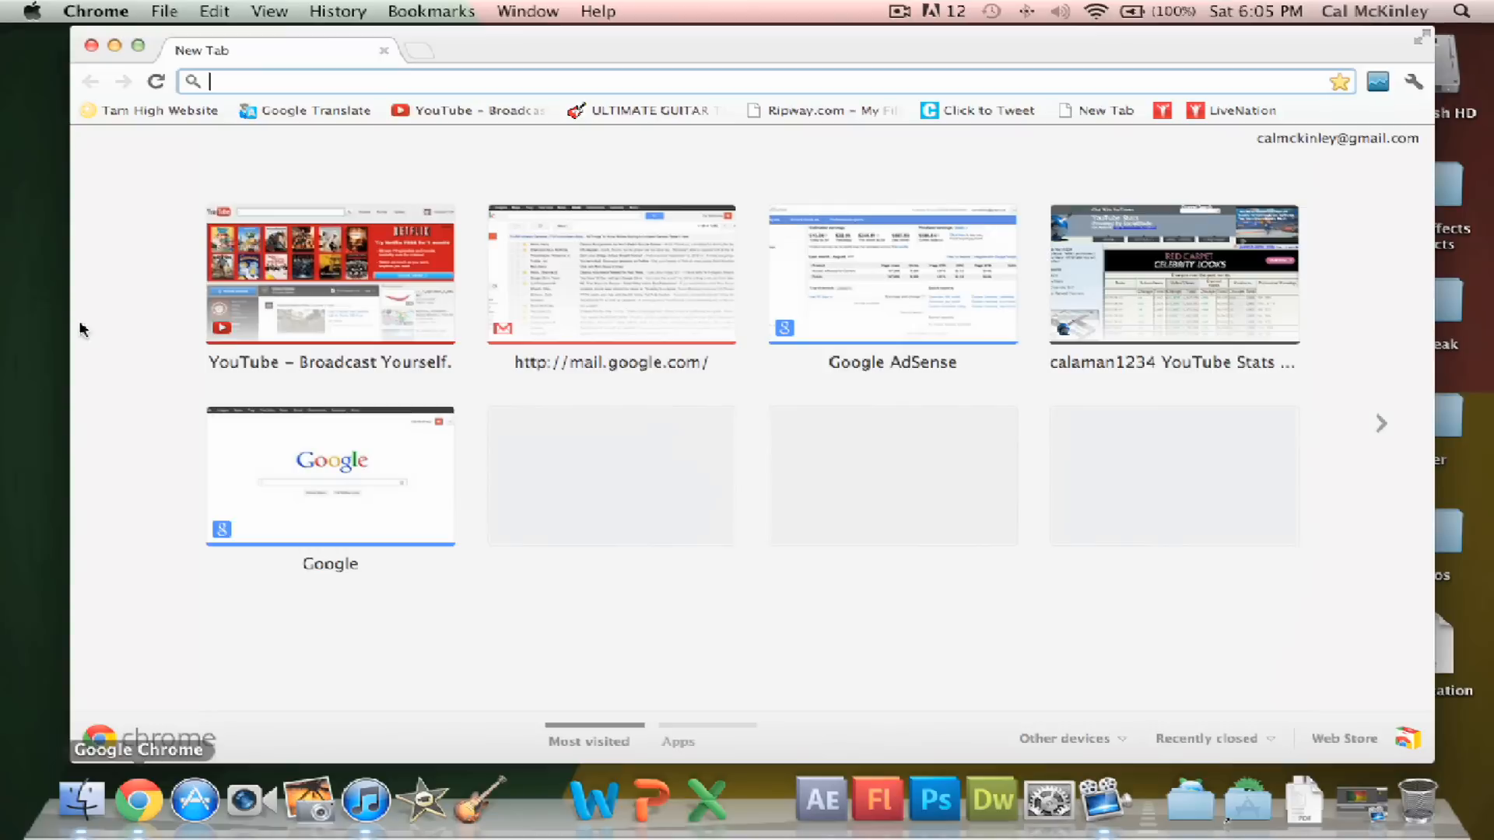
mouse_move(101, 244)
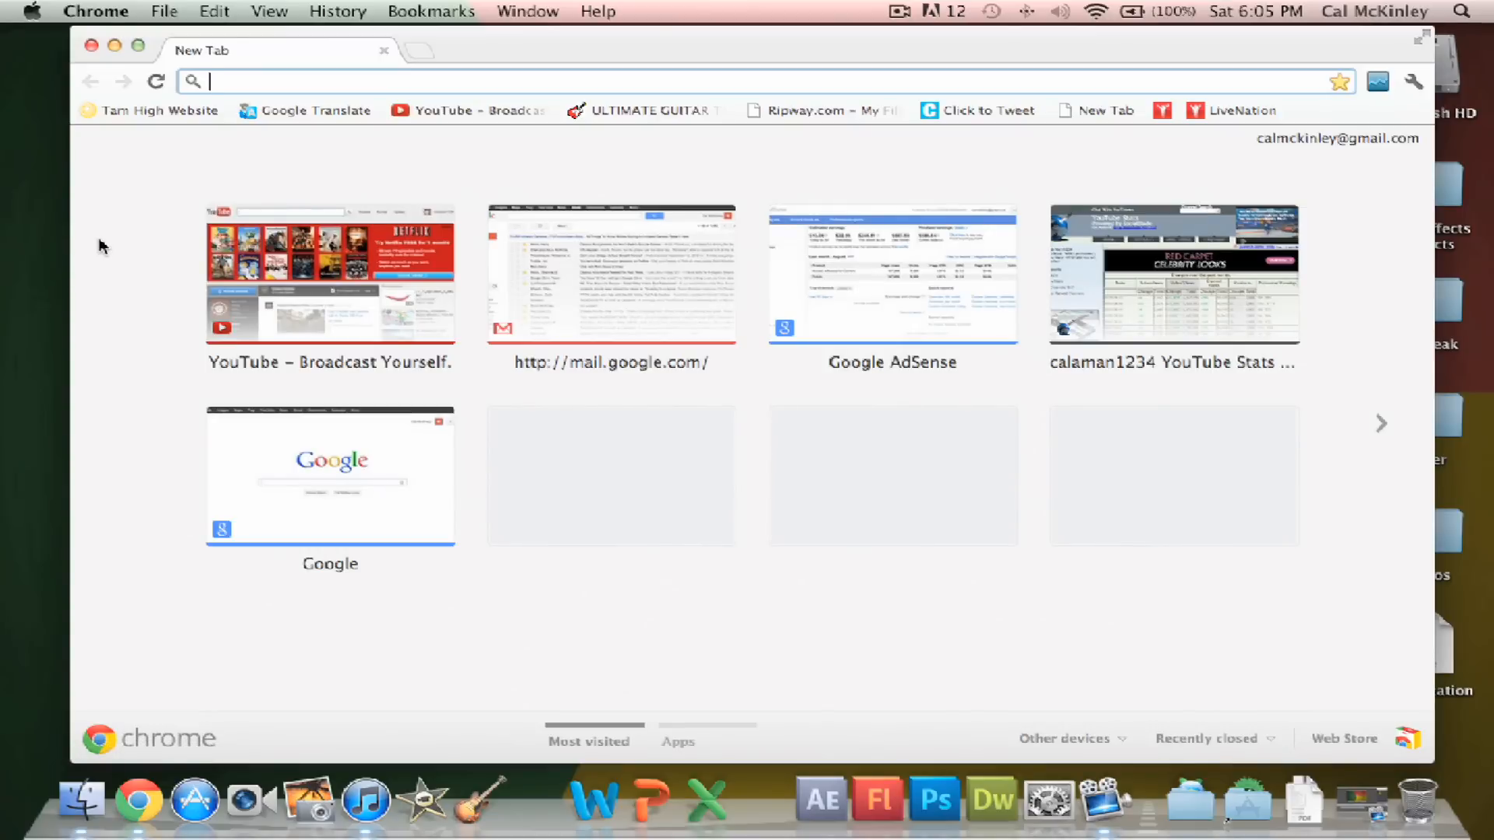
click(330, 277)
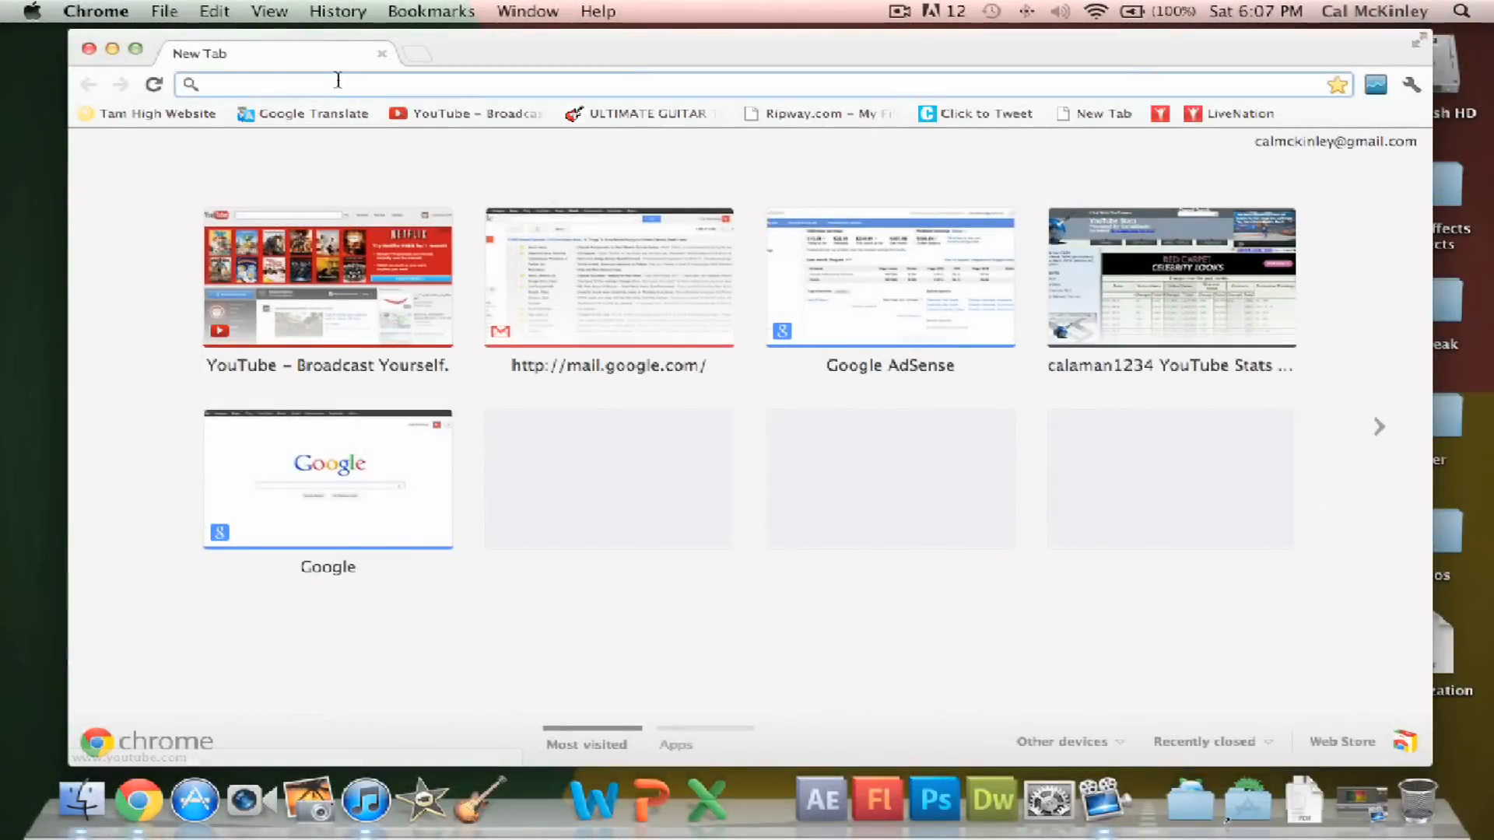
text(www.ultimate-guitar.com)
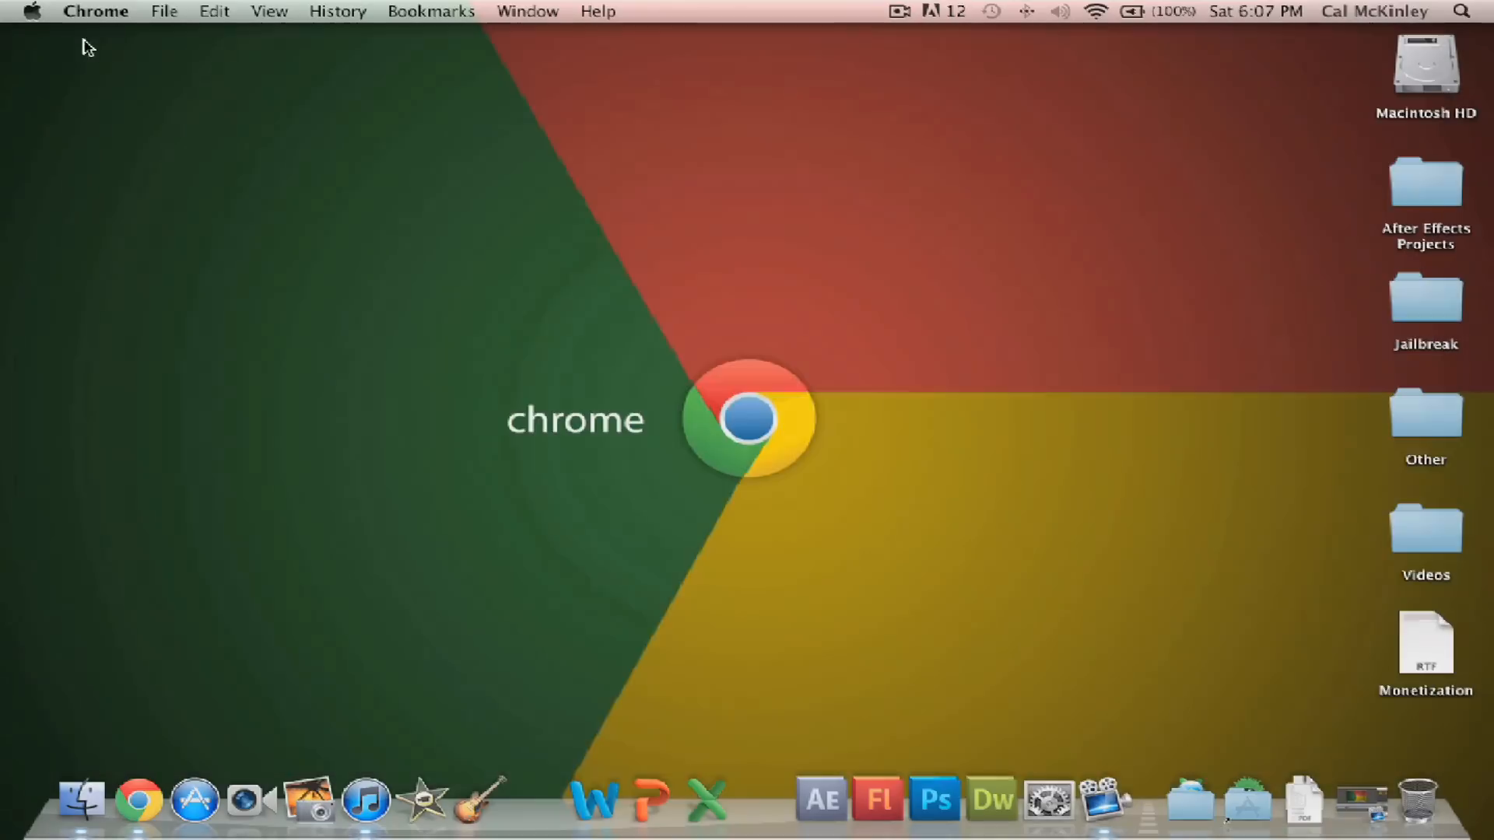
- Start a new window, switch the new tab to Apps and launch the Chrome Web Store
click(134, 803)
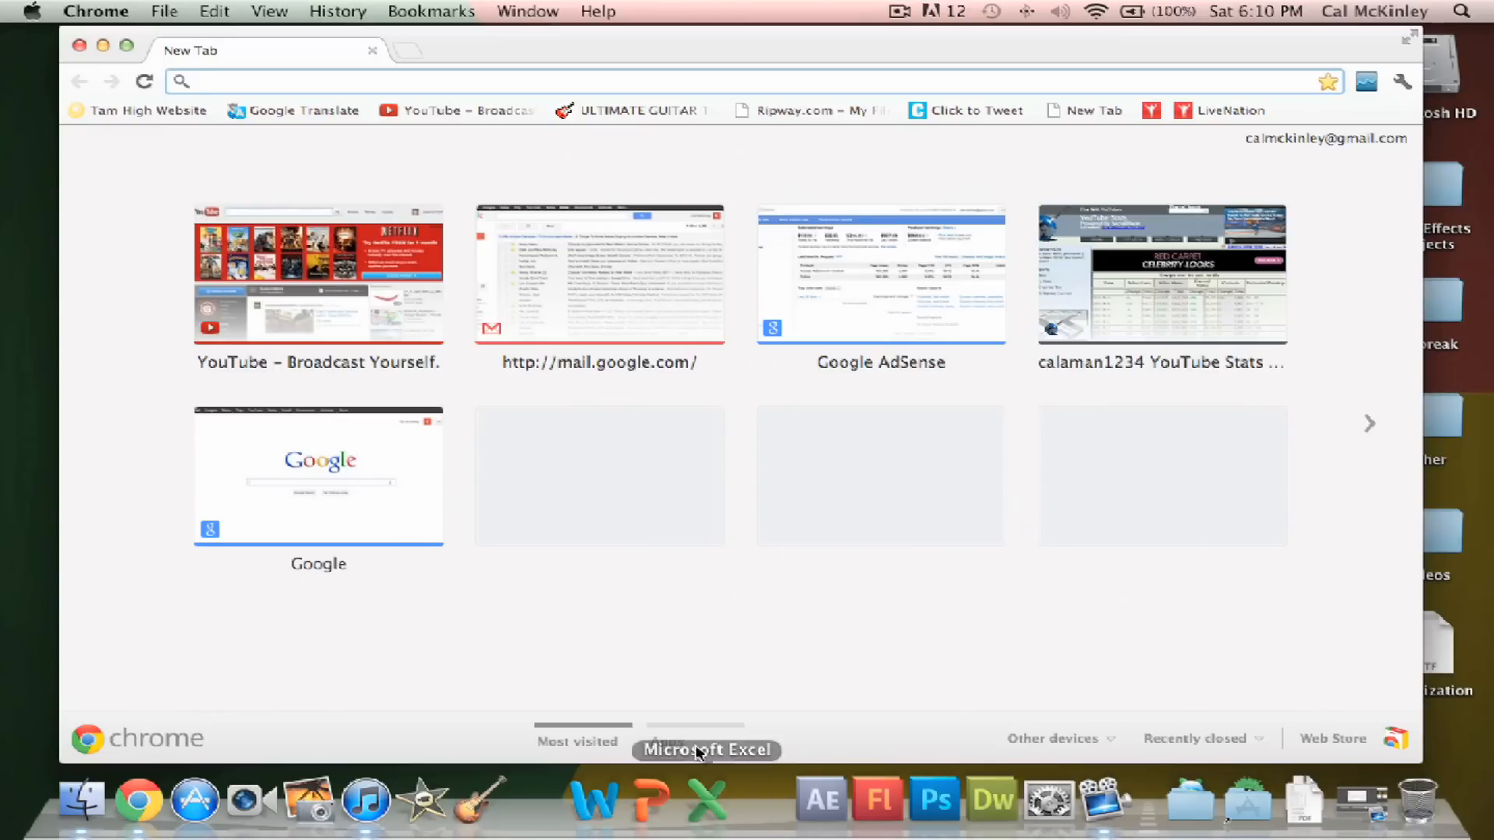
click(666, 740)
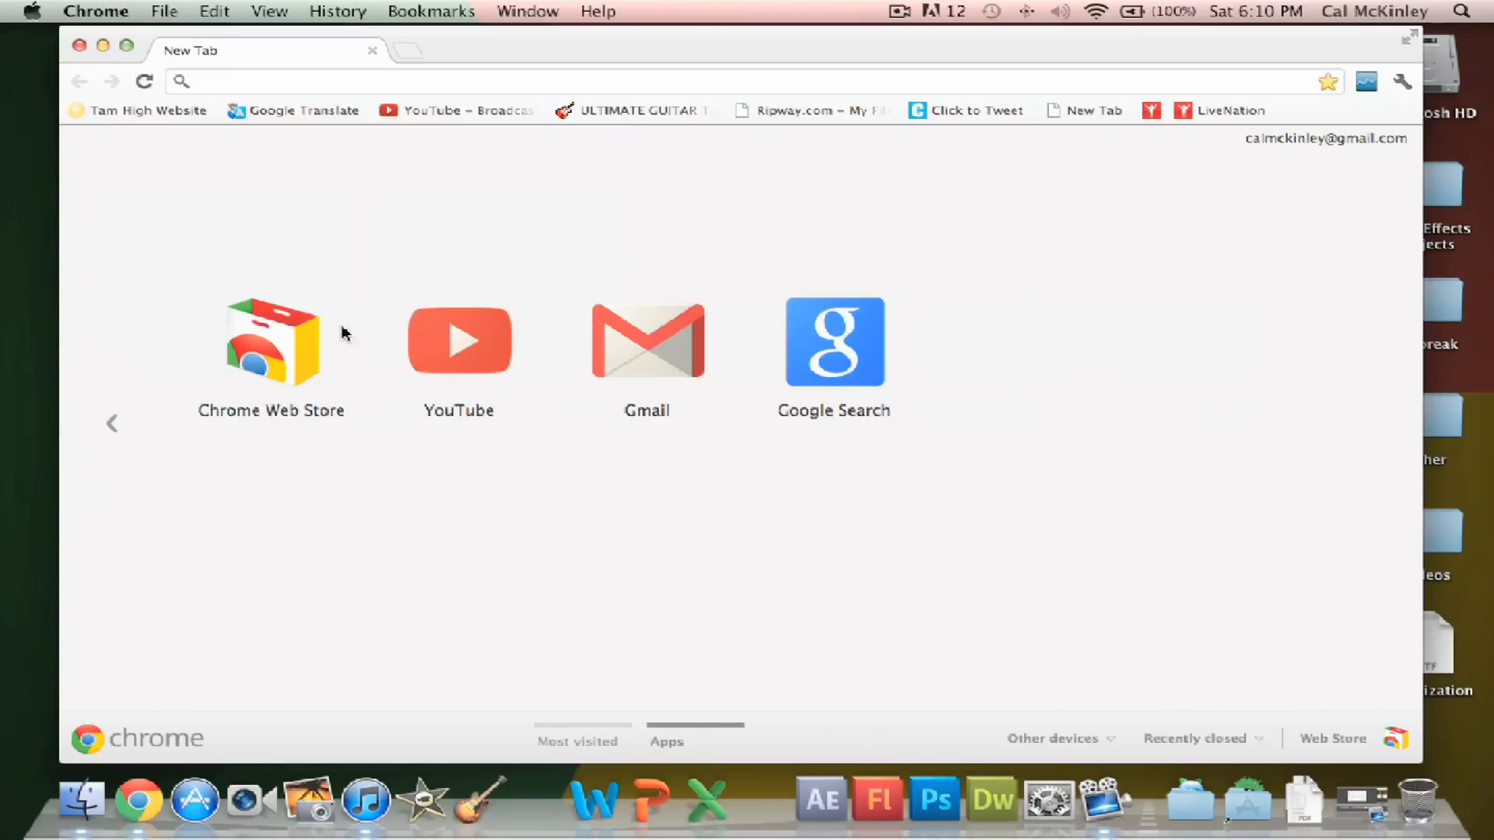
click(271, 340)
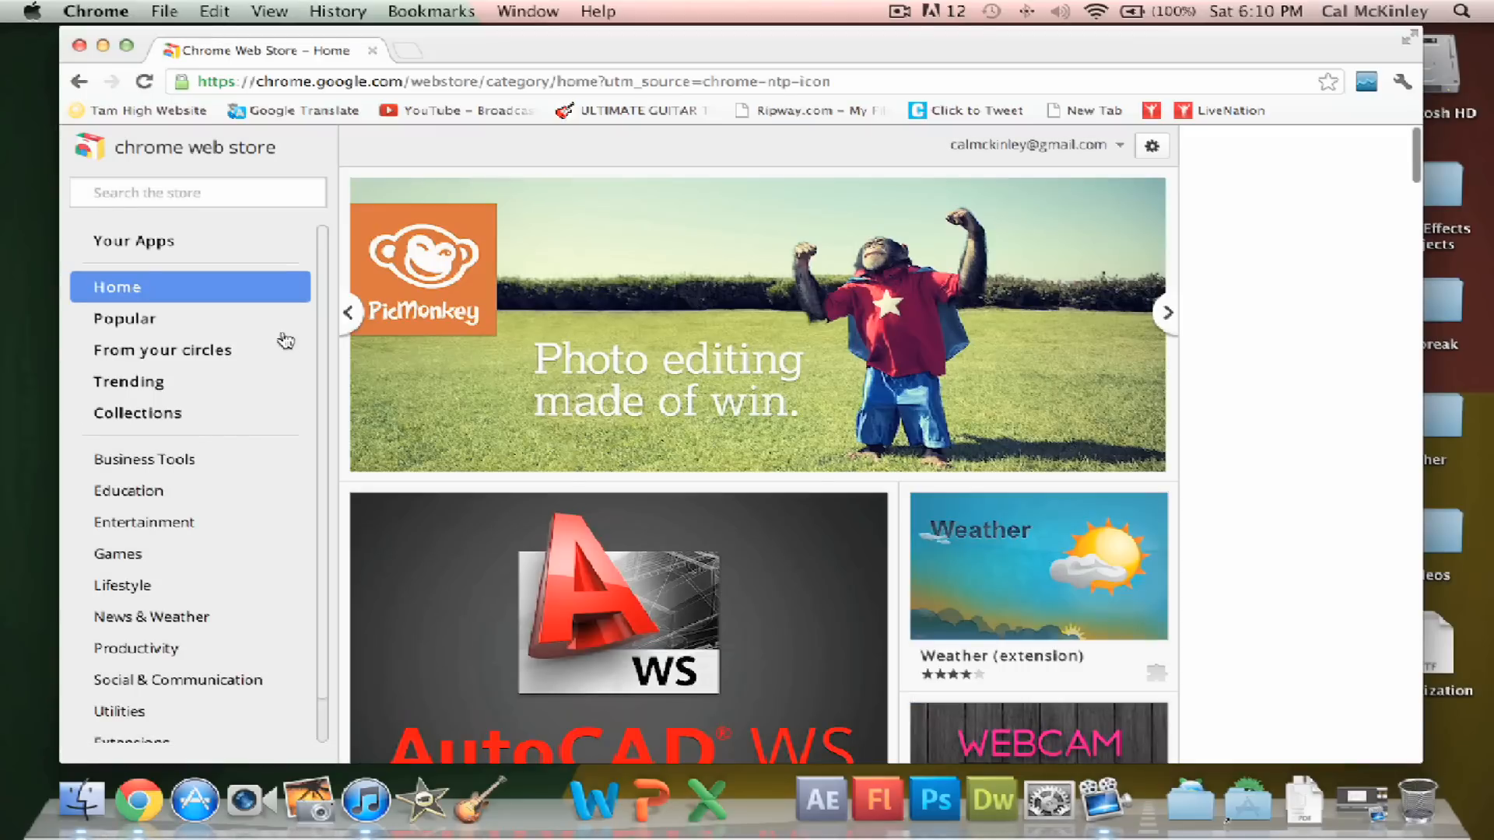
- Browse the Web Store home page and go to the Themes category
scroll(down, 3)
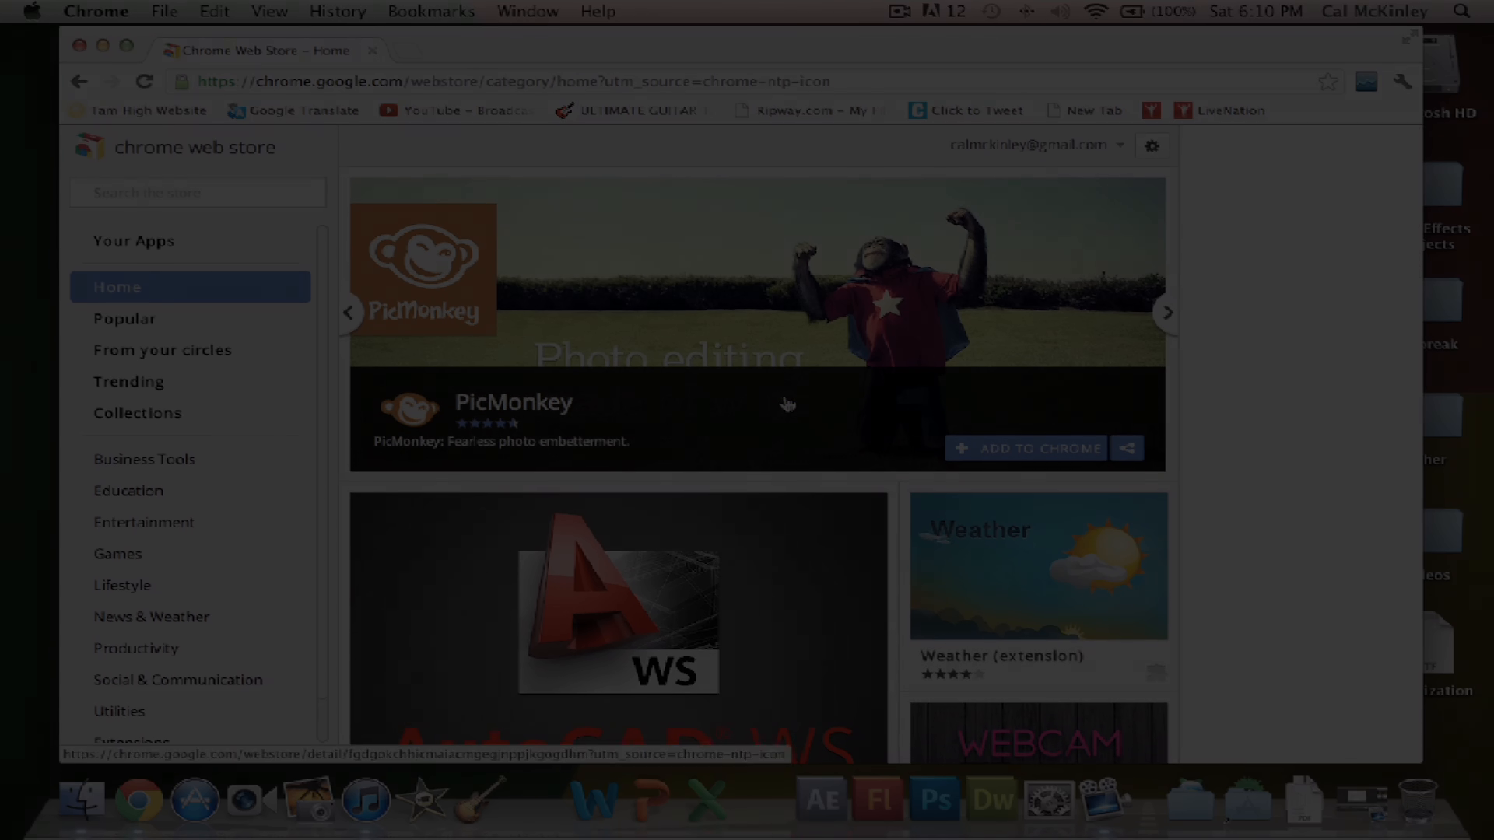
click(120, 726)
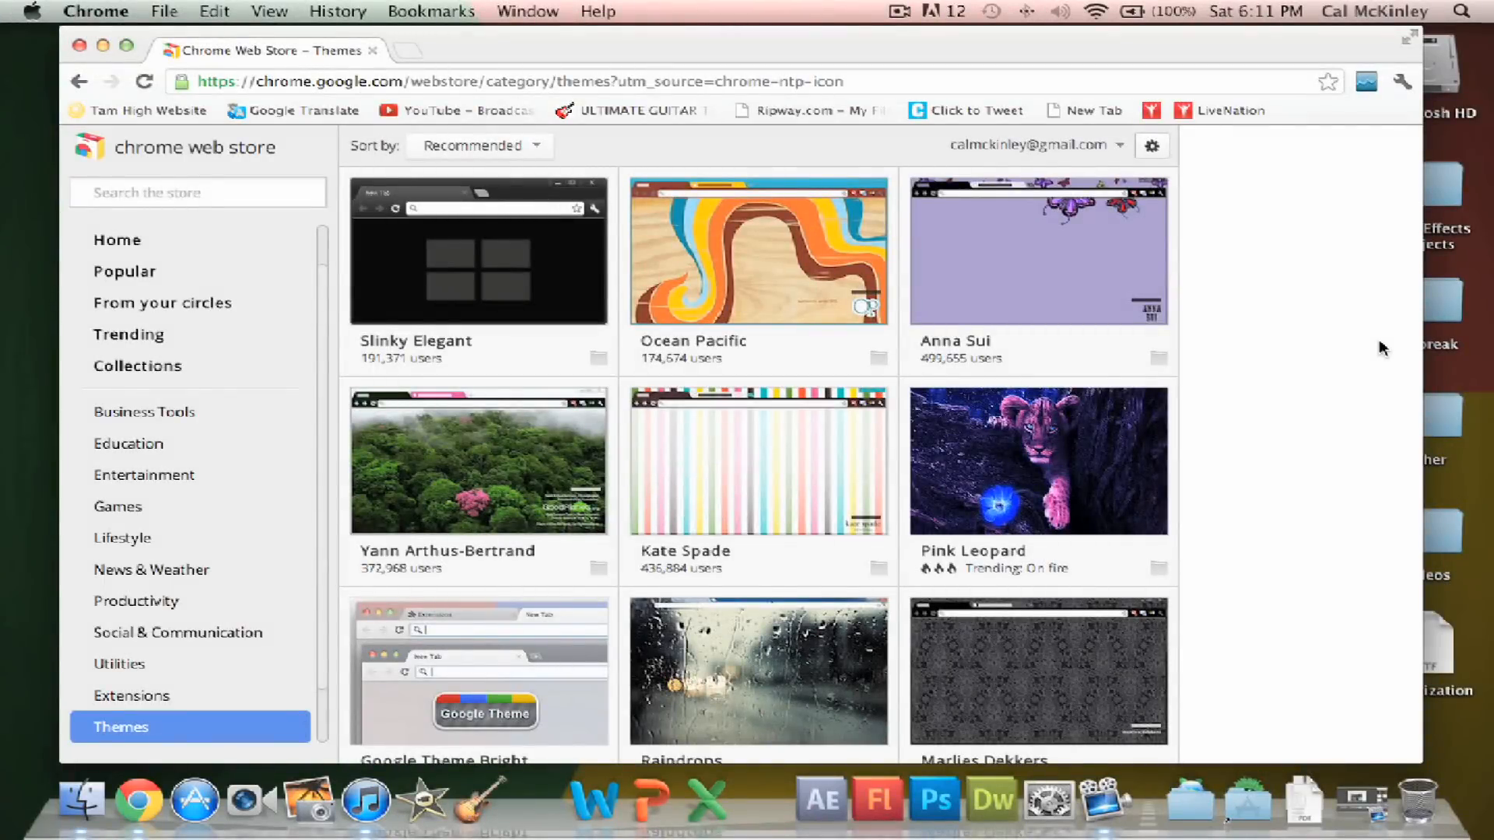
- Find the Planet Earth theme in the list, view its details and apply it to Chrome
scroll(down, 3)
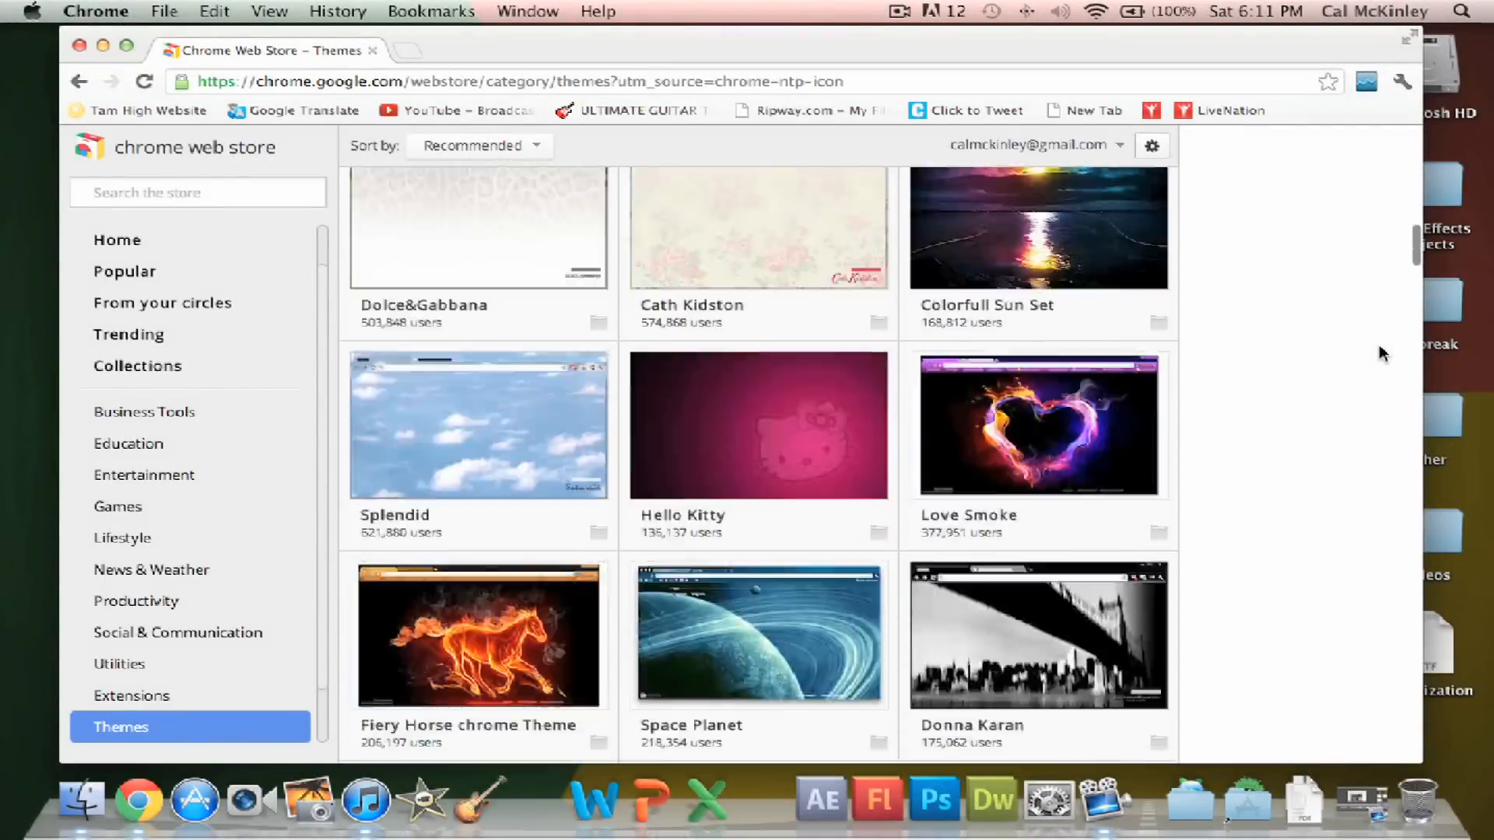
scroll(down, 3)
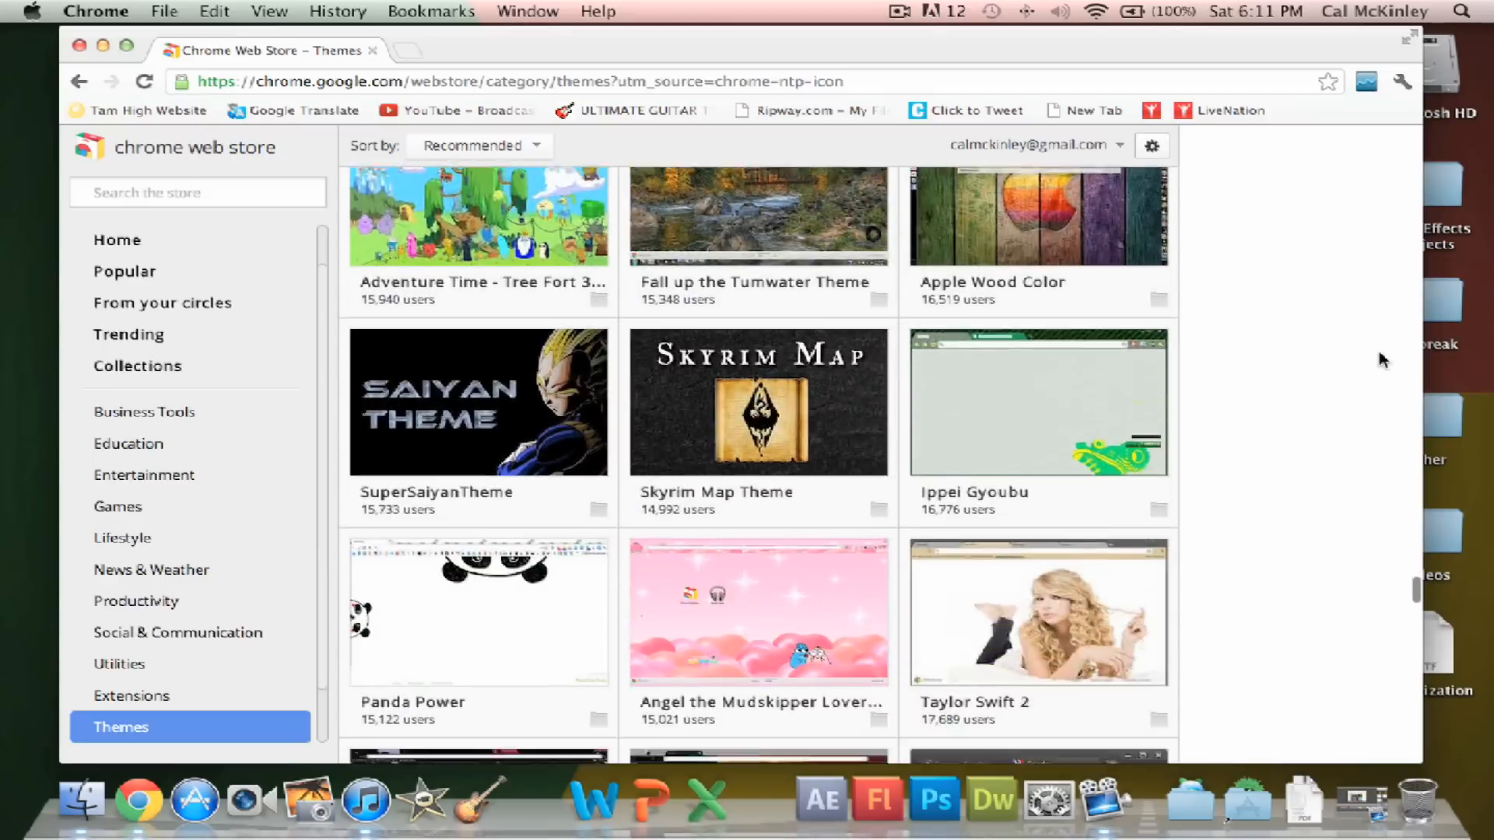
scroll(down, 3)
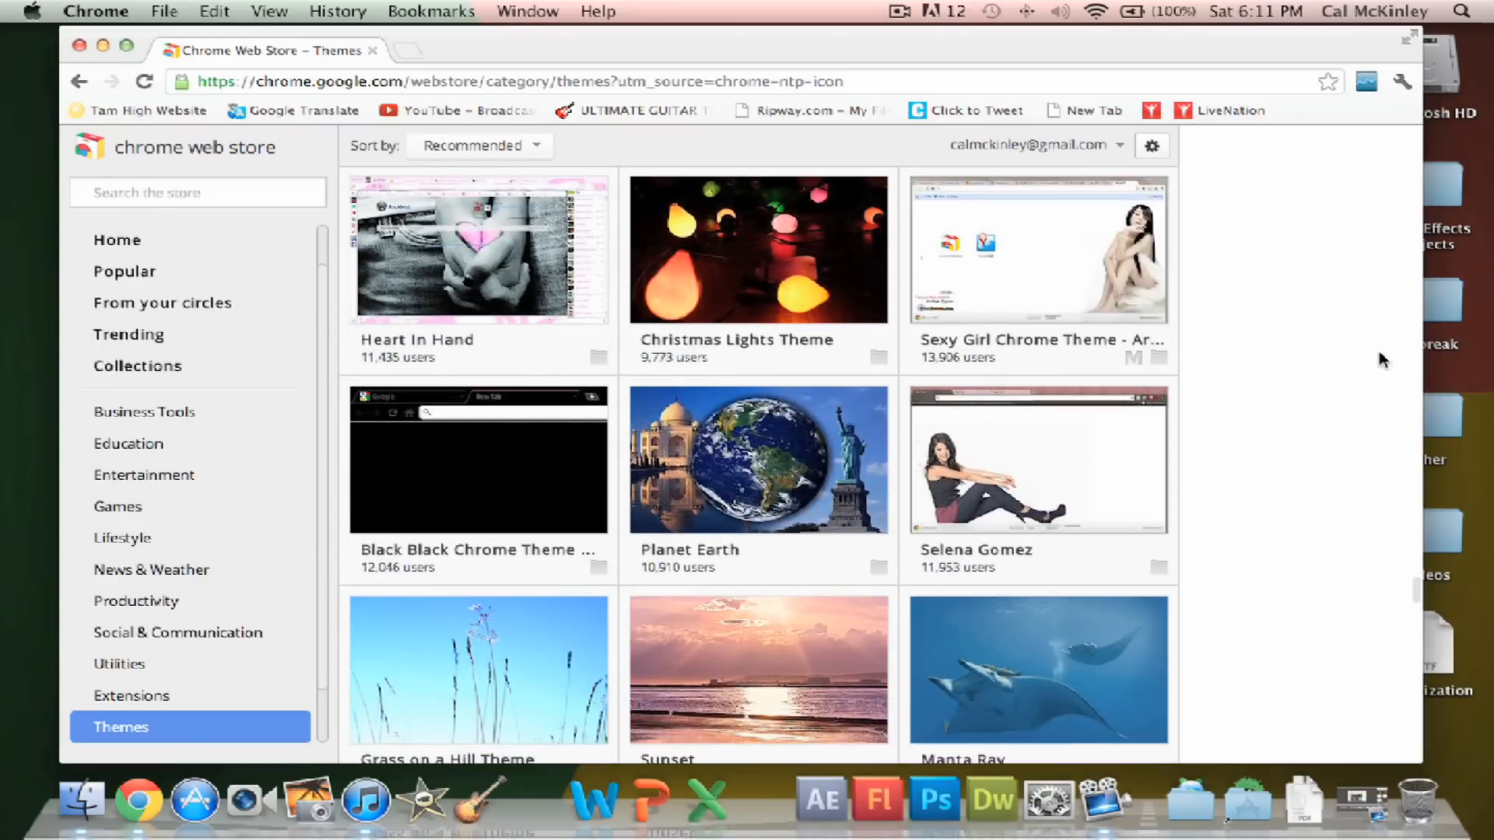
click(759, 459)
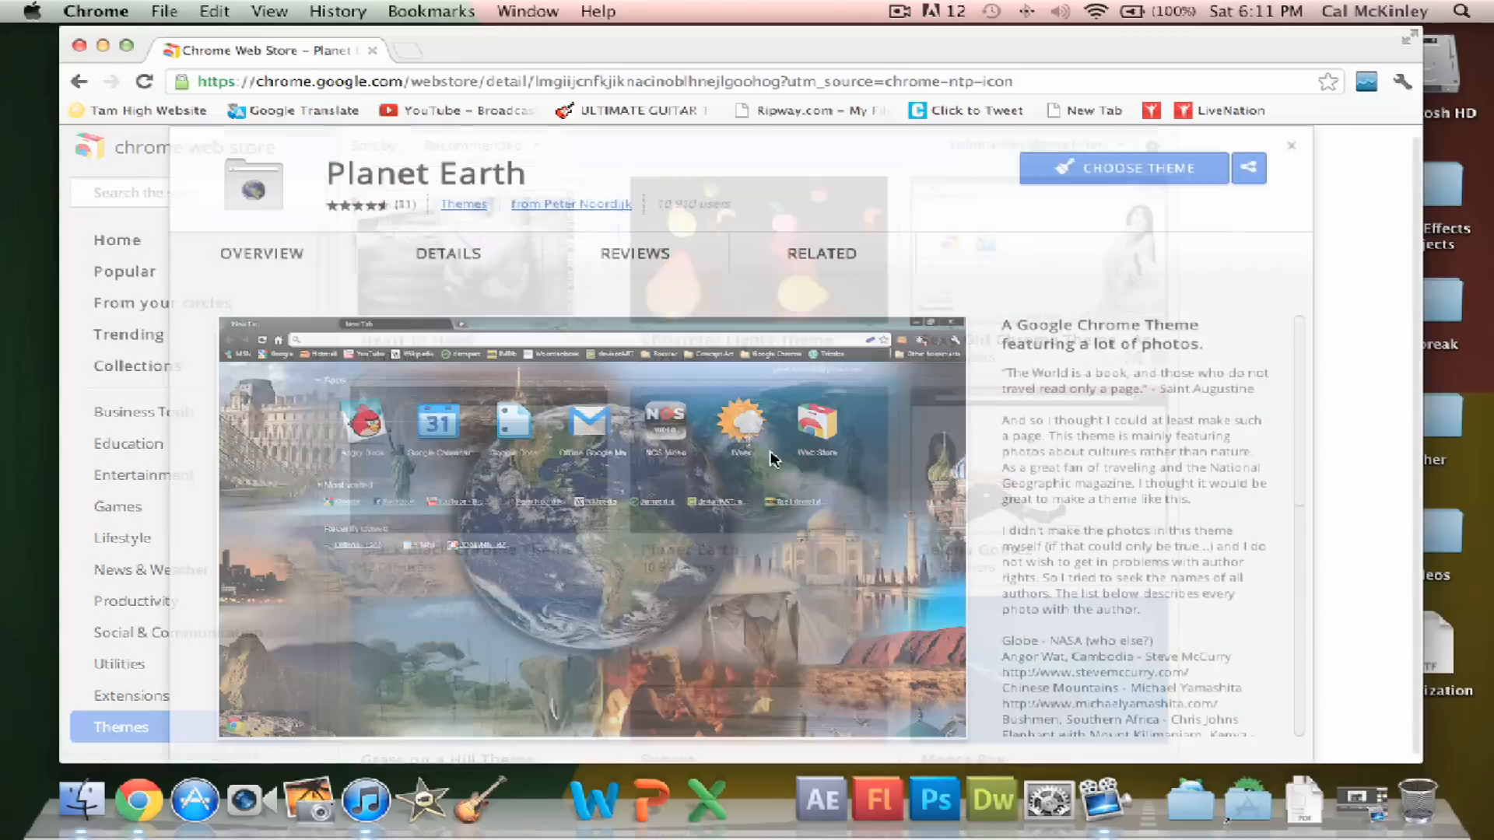
click(1123, 168)
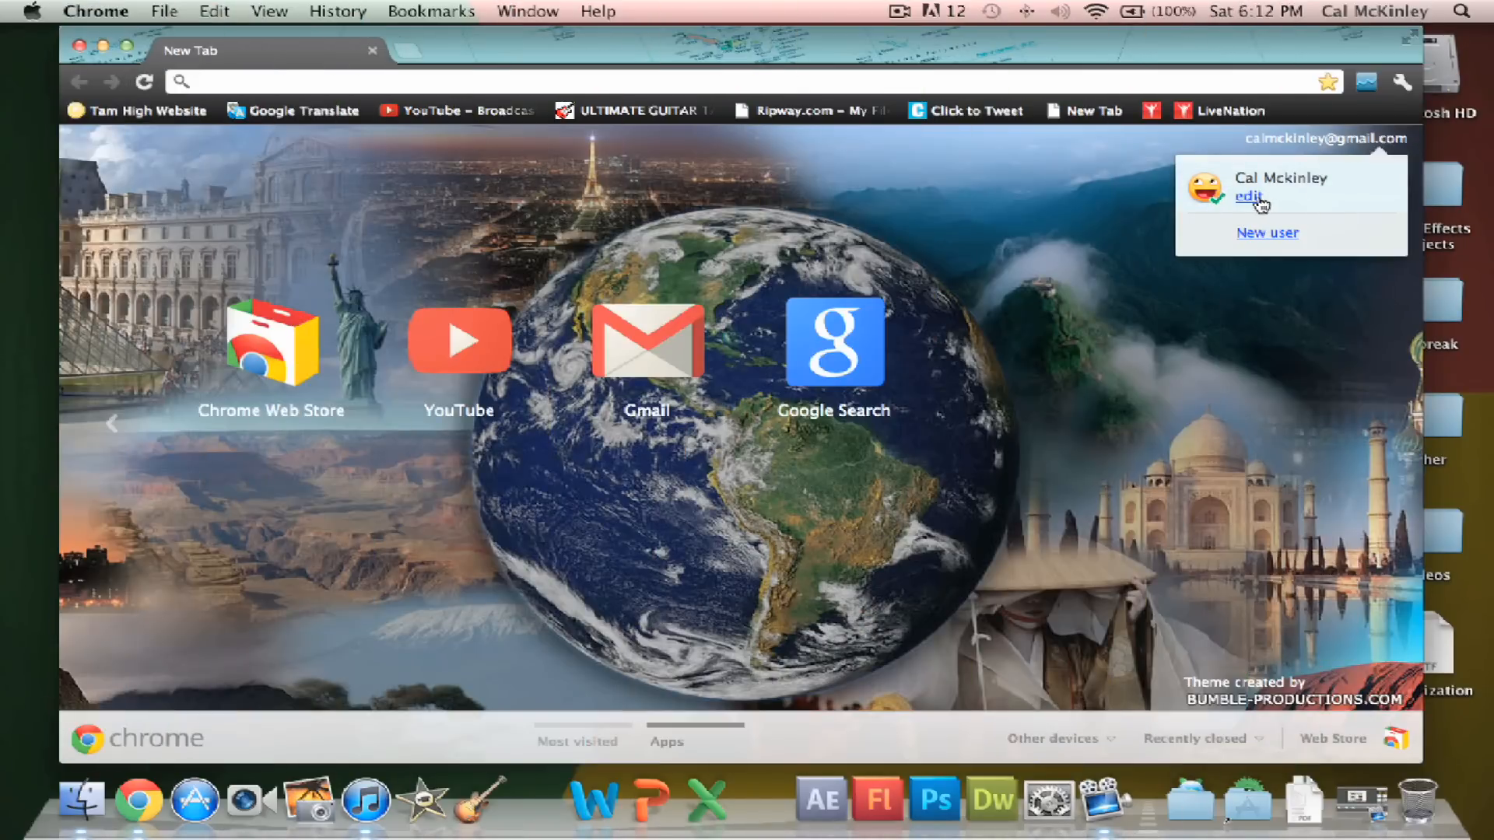
- Go to the Google Chrome Browser Security page about Safe Browsing
click(1247, 197)
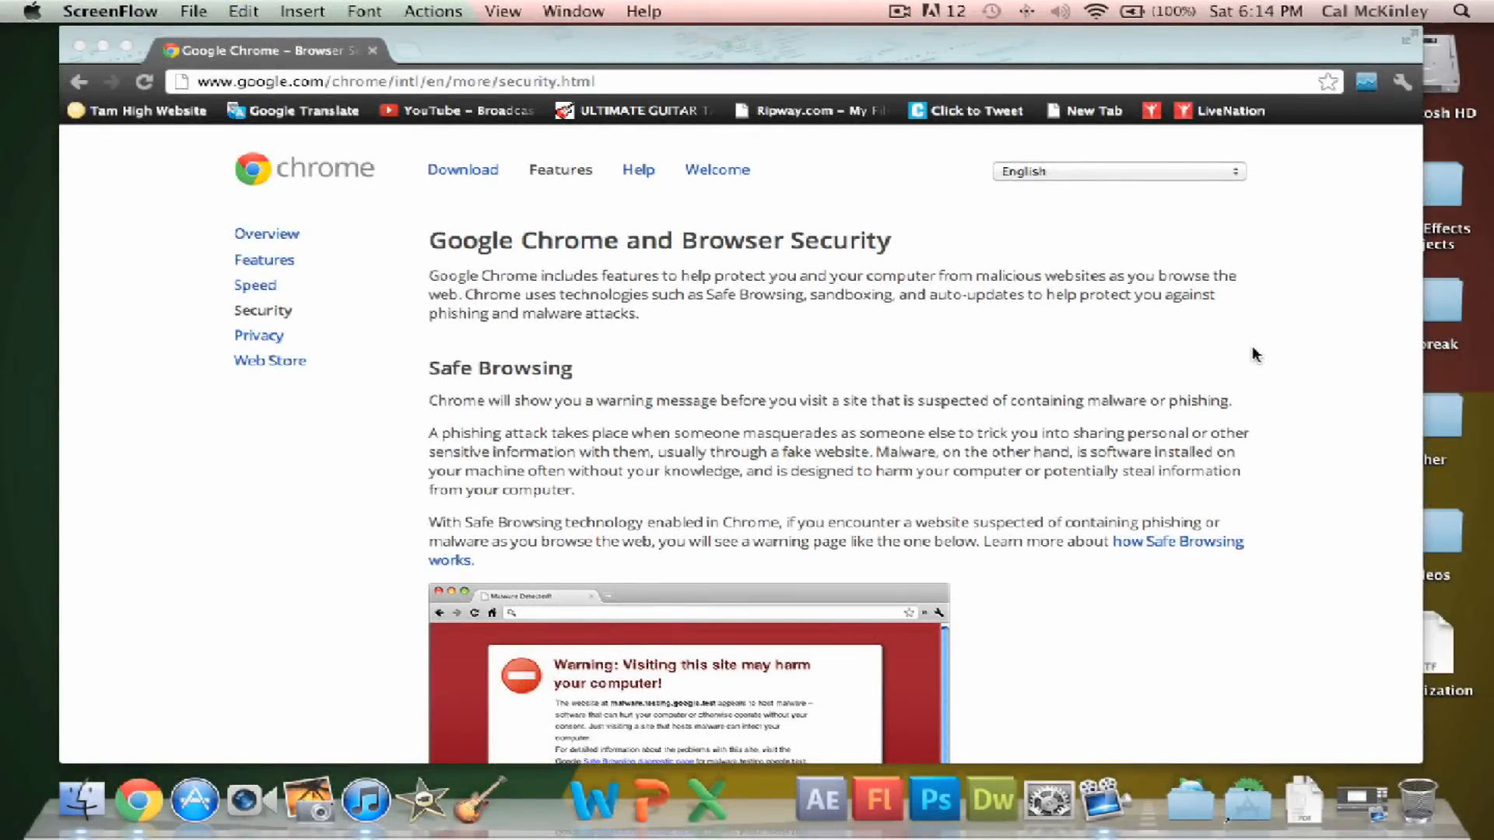
- Return to the Planet Earth themed new tab showing the apps
scroll(down, 3)
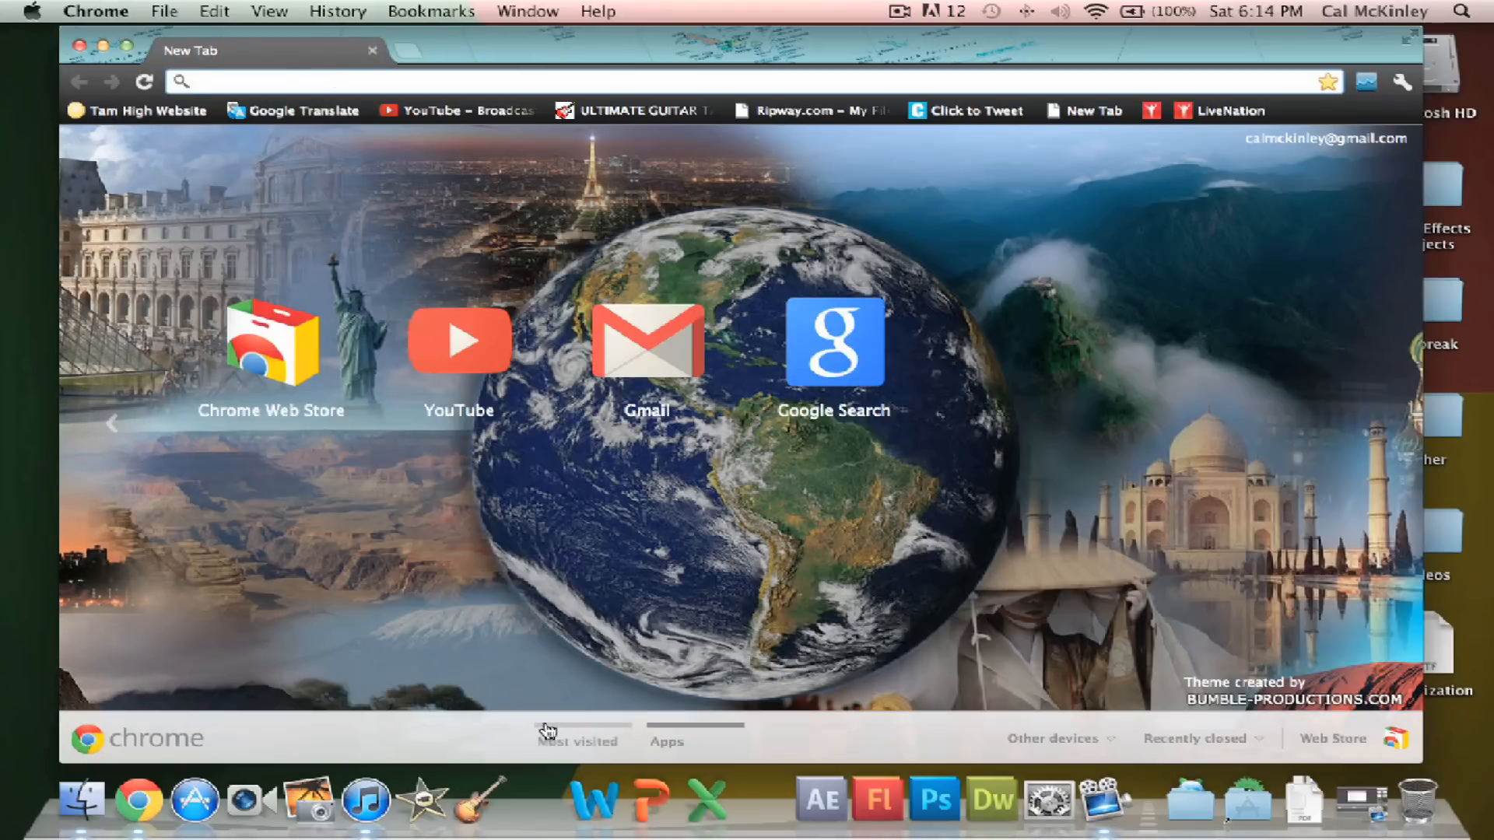
- Switch the new tab to Most visited thumbnails (YouTube, Gmail, Google) over Planet Earth
click(579, 742)
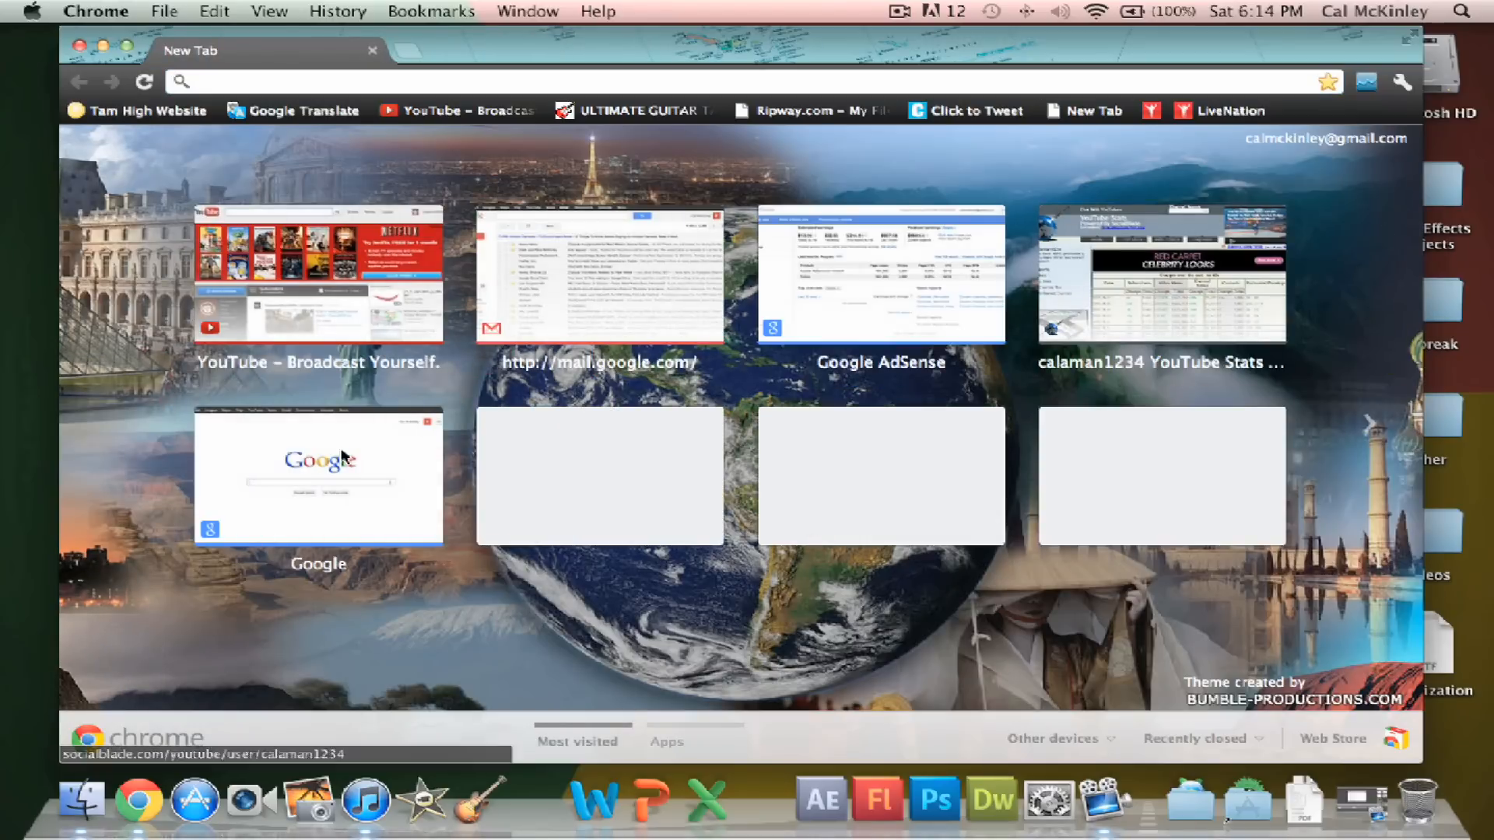
mouse_move(735, 639)
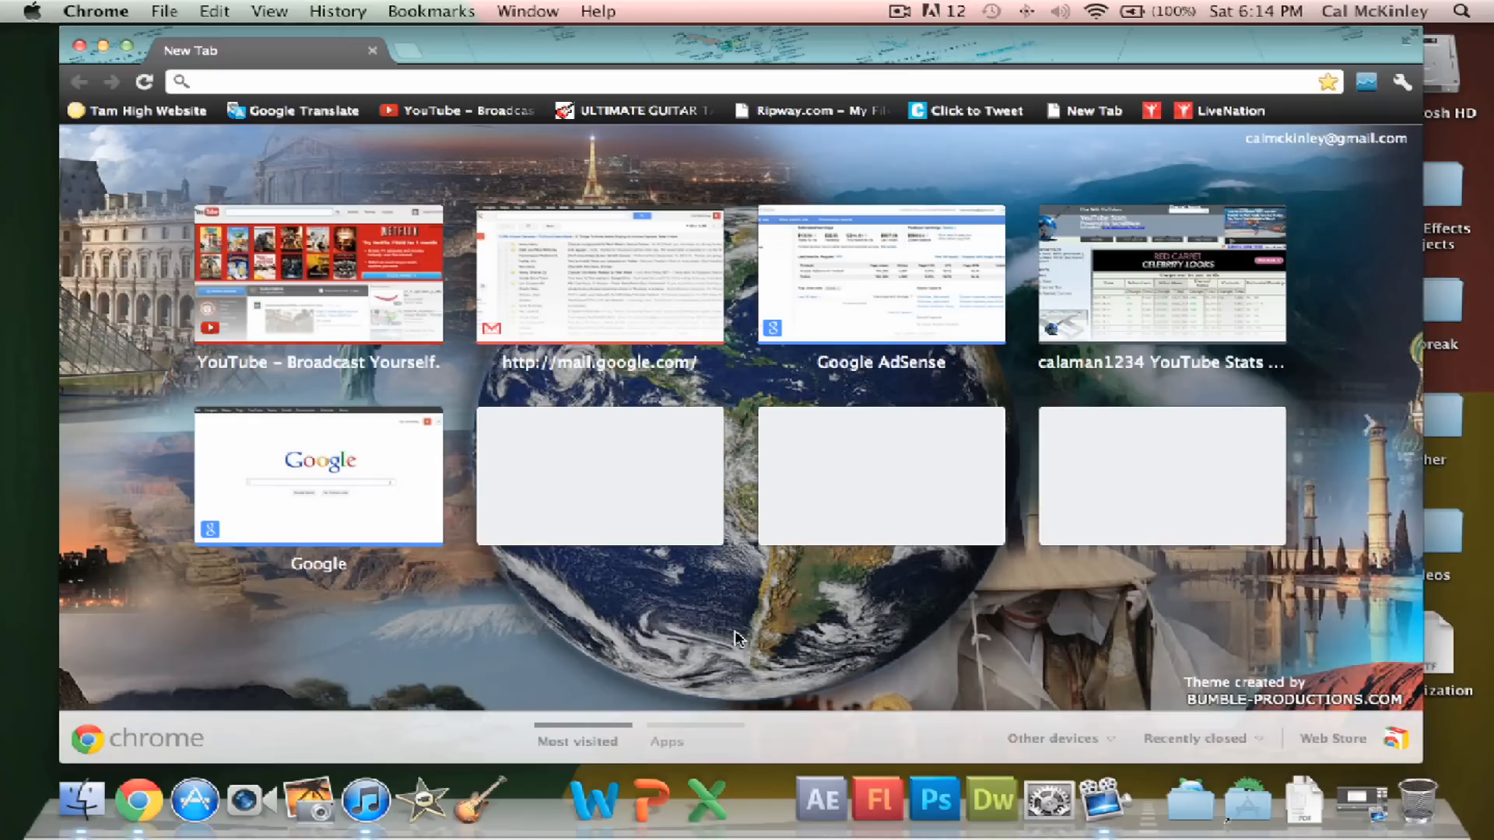